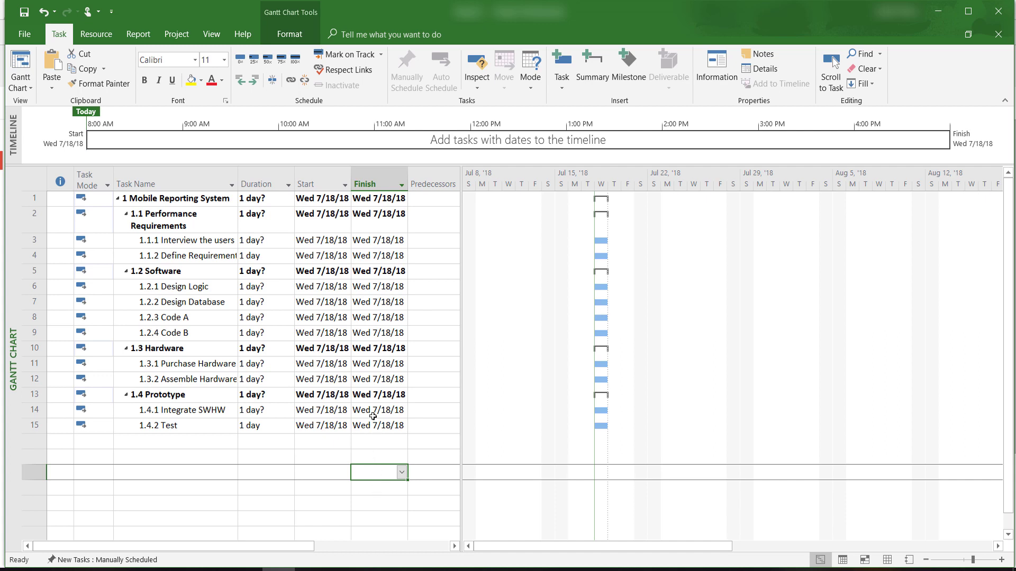
pyautogui.moveTo(372, 427)
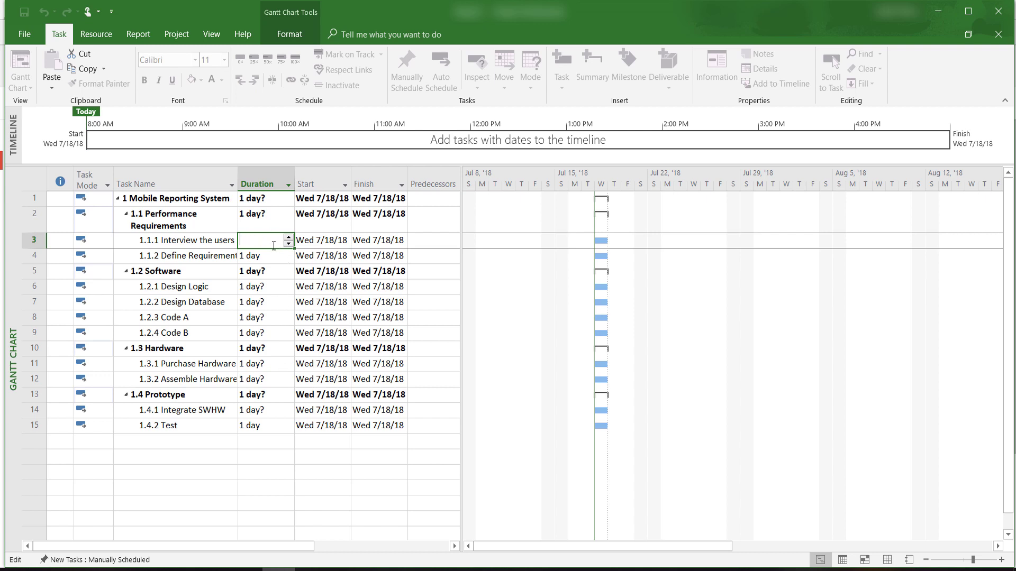
# - Enter a 7-day duration for the subtask so the summary rolls up to 7 days
pyautogui.write('7 days')
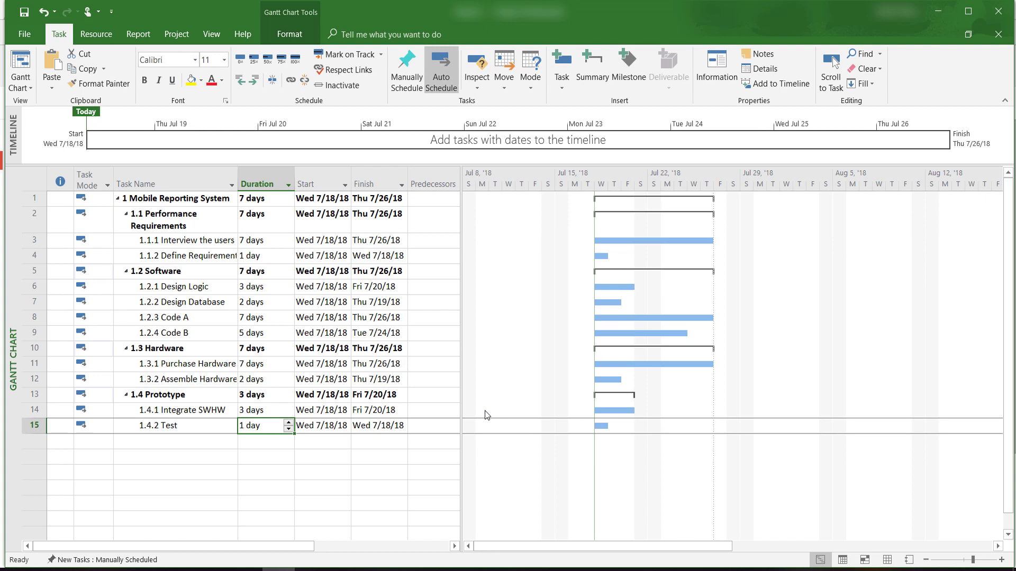
pyautogui.moveTo(311, 364)
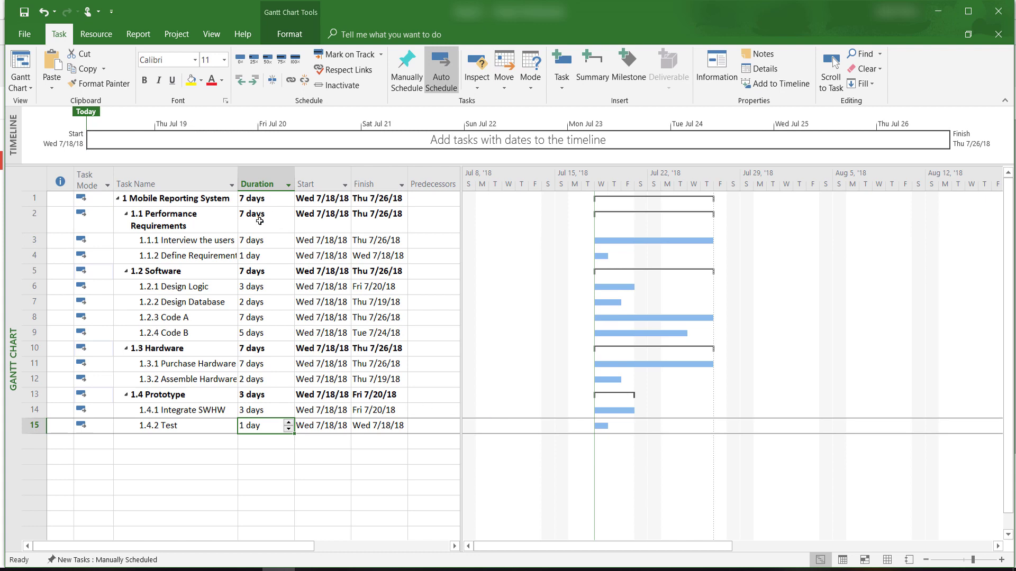
pyautogui.moveTo(258, 348)
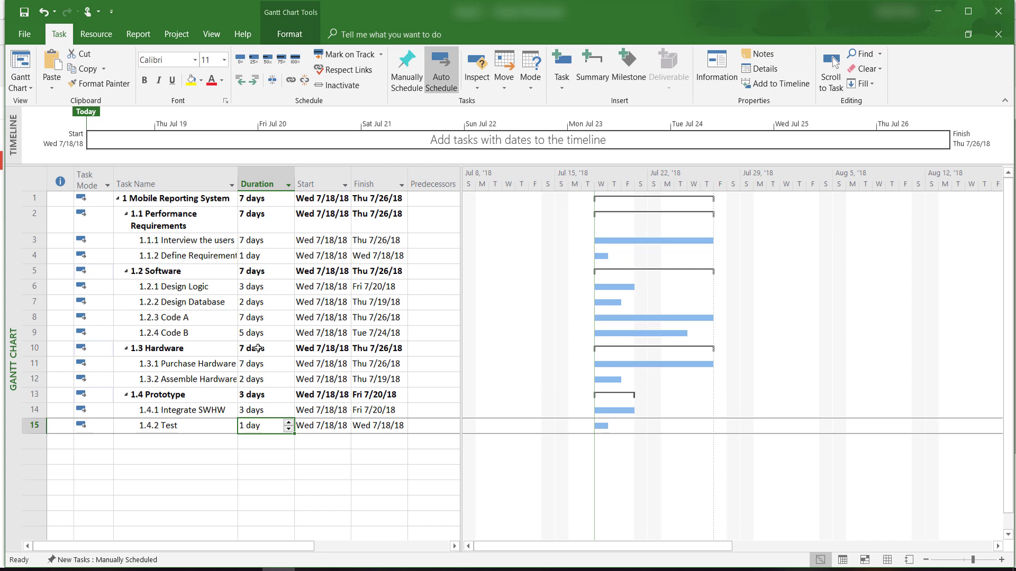
pyautogui.moveTo(258, 394)
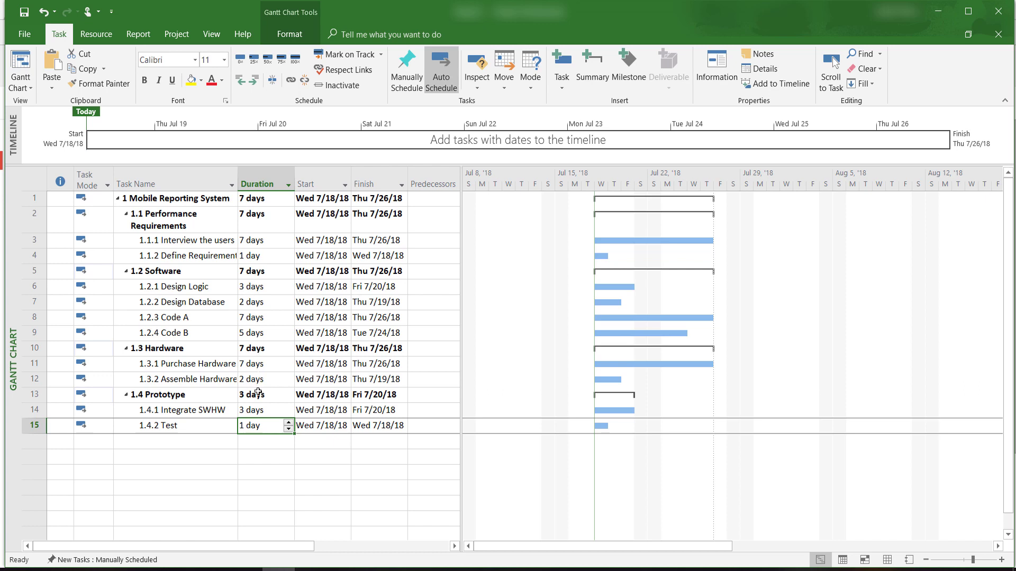
pyautogui.moveTo(262, 413)
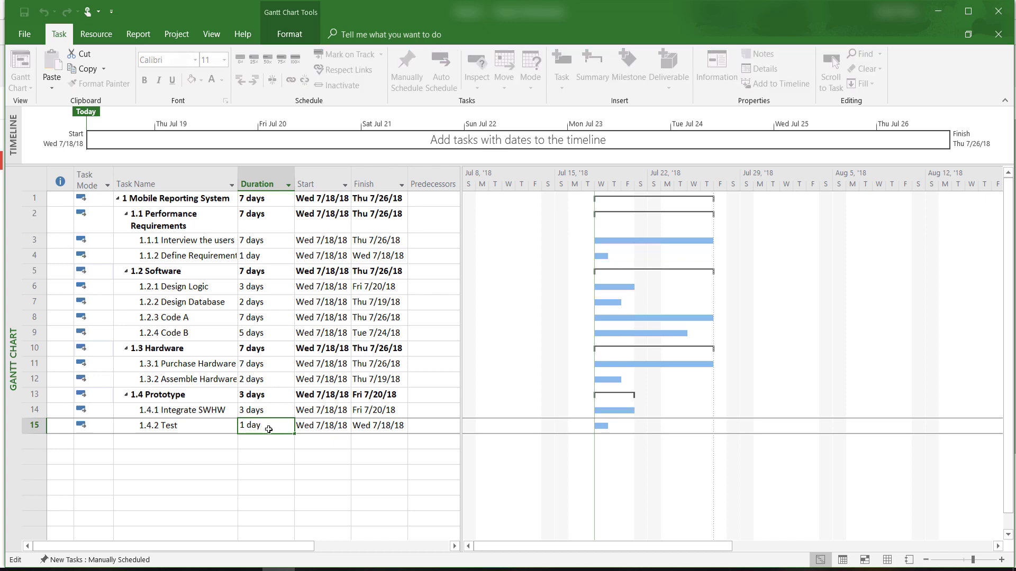
pyautogui.click(260, 425)
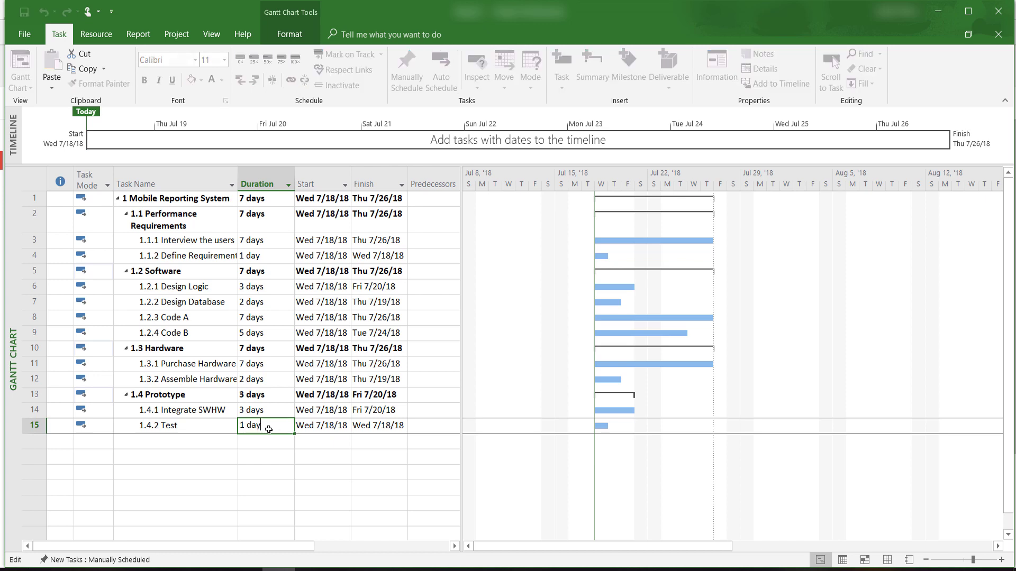
pyautogui.press('Backspace')
pyautogui.write('1 mon')
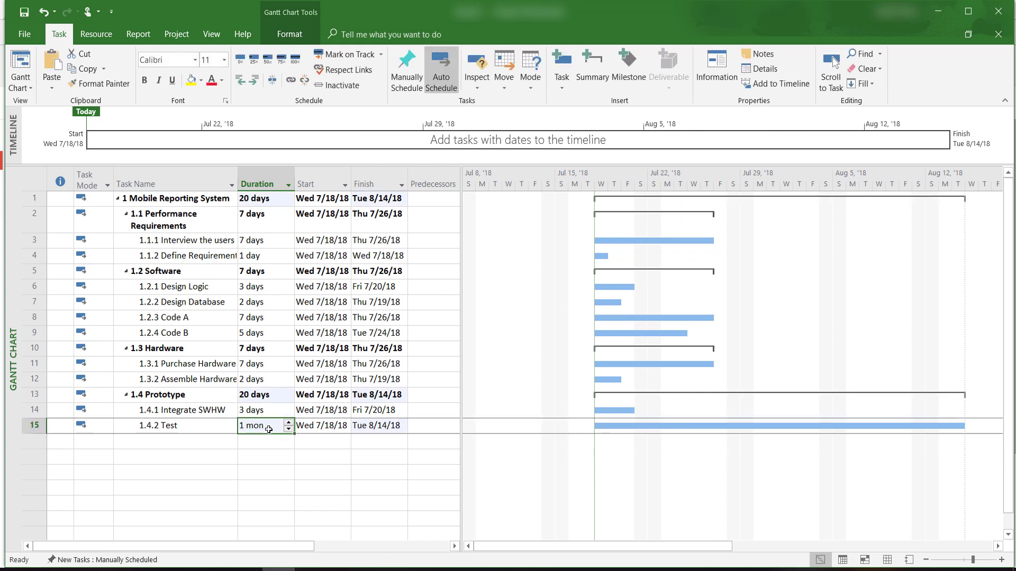
pyautogui.write('1 da')
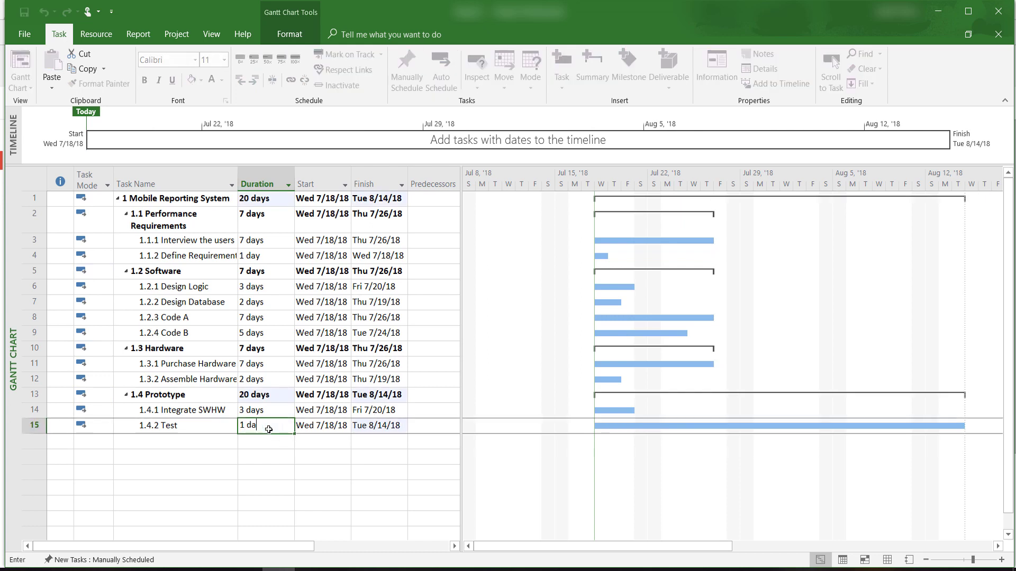
pyautogui.press('Enter')
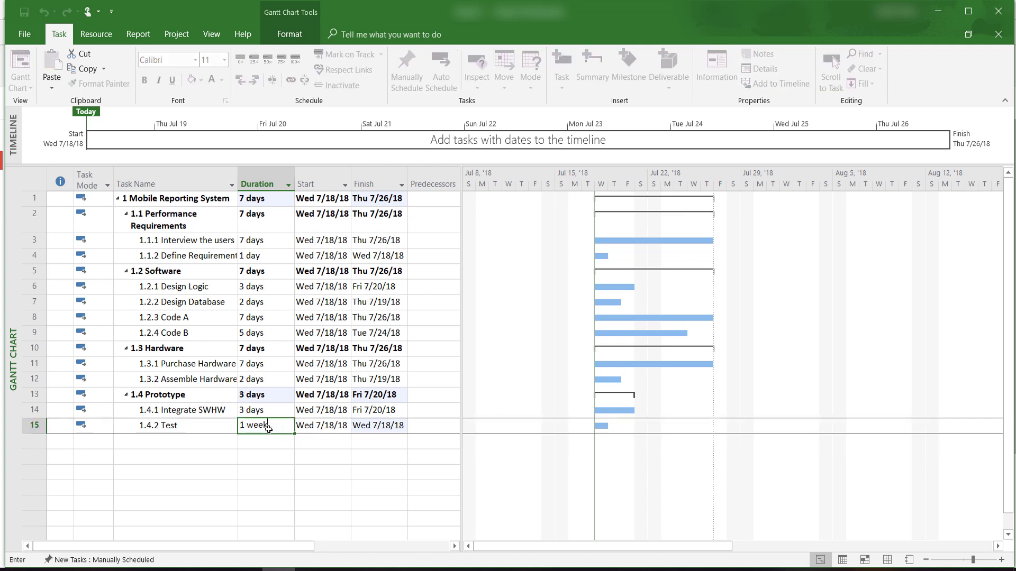
pyautogui.write('1 da')
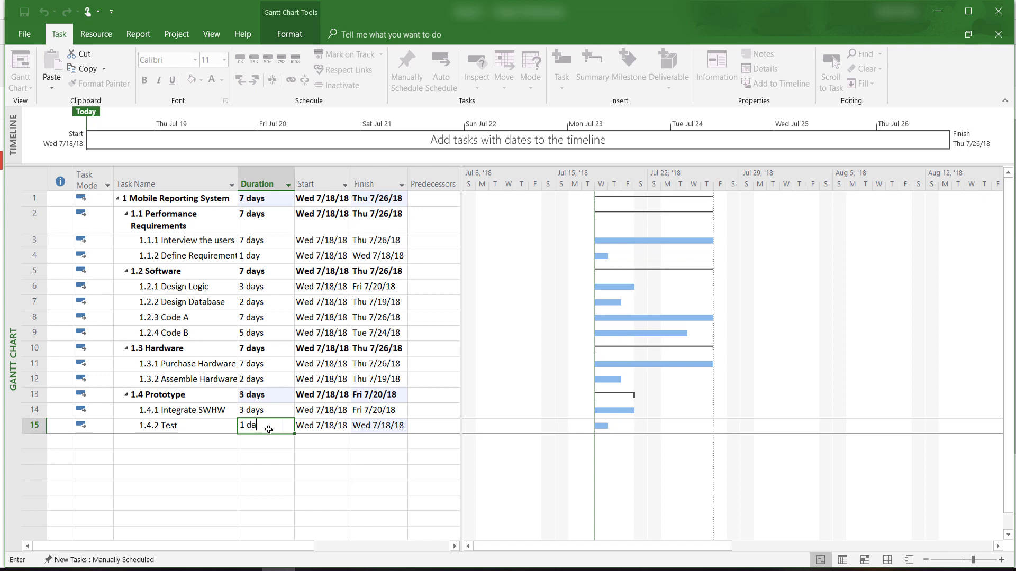